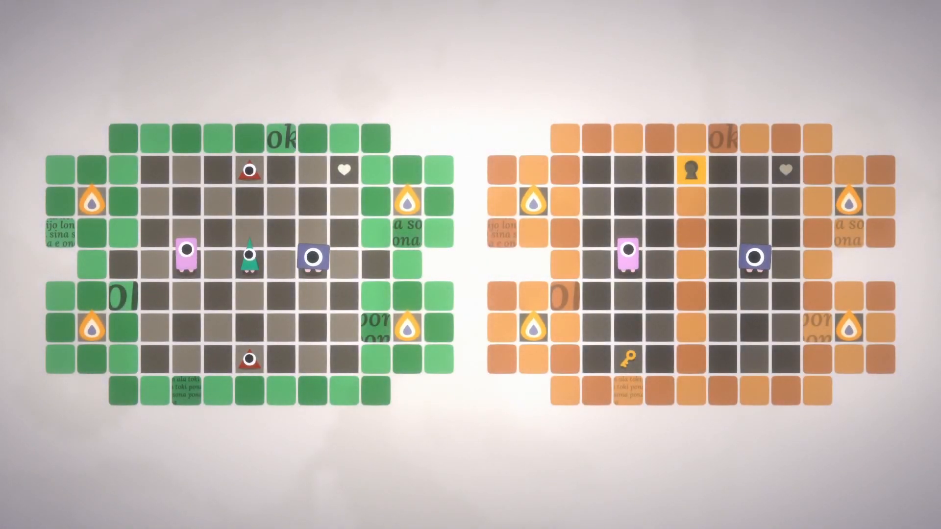
key("Down")
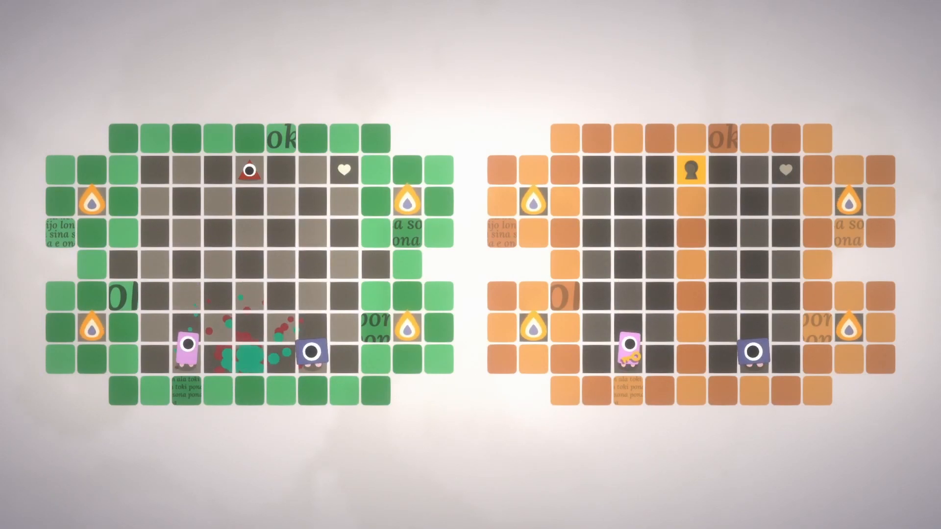